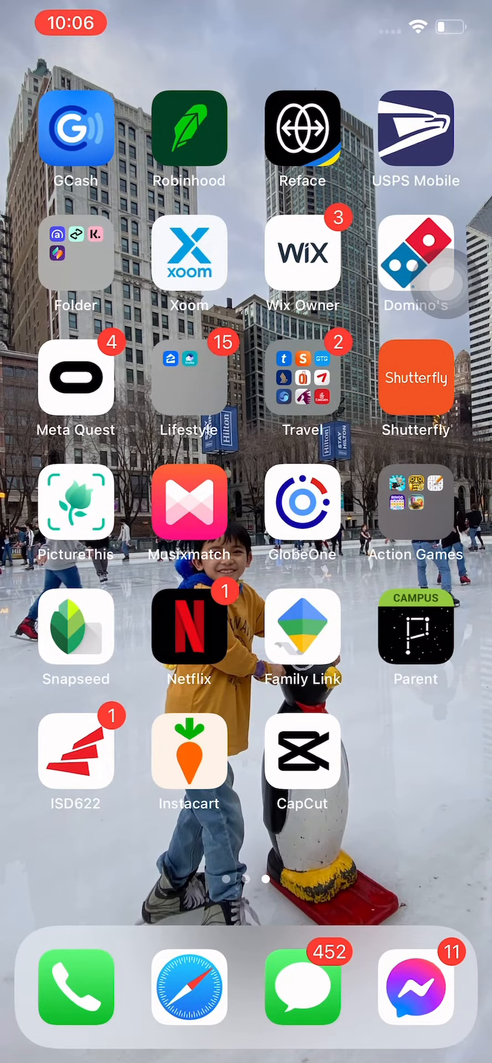
Step: Launch the Meta Quest app, visit the Explore feed, then land on the Search page with popular searches
{"action": "scroll", "scroll_direction": "left", "scroll_amount": 3}
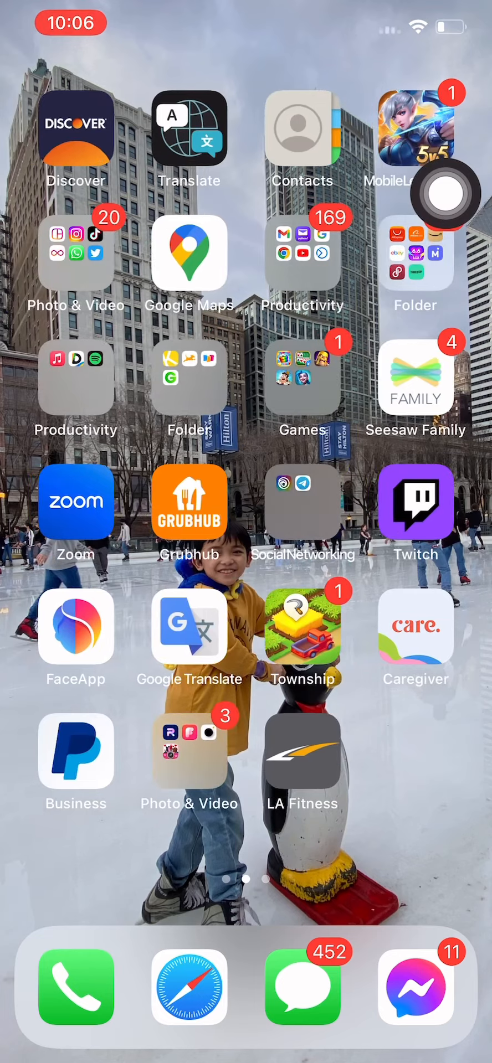
{"action": "scroll", "scroll_direction": "left", "scroll_amount": 3}
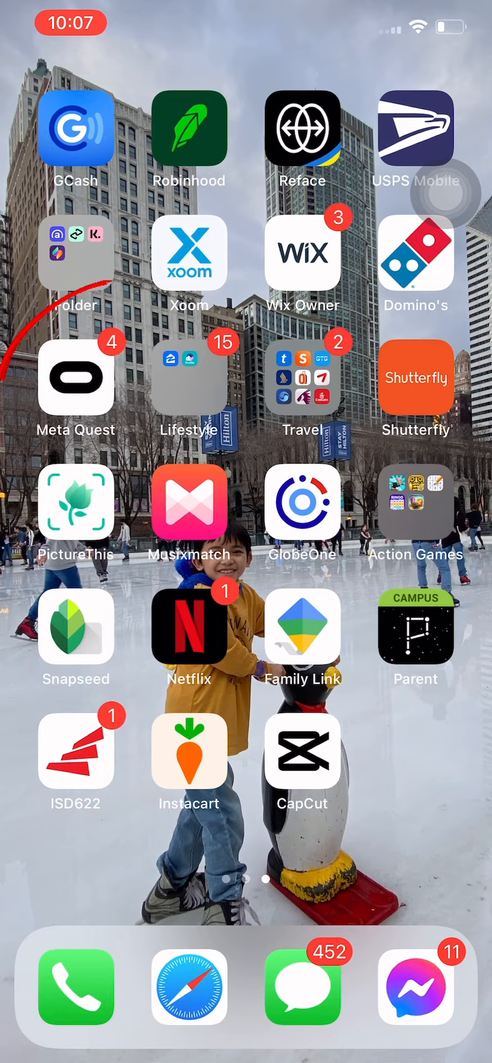
{"action": "left_click", "coordinate": [76, 378]}
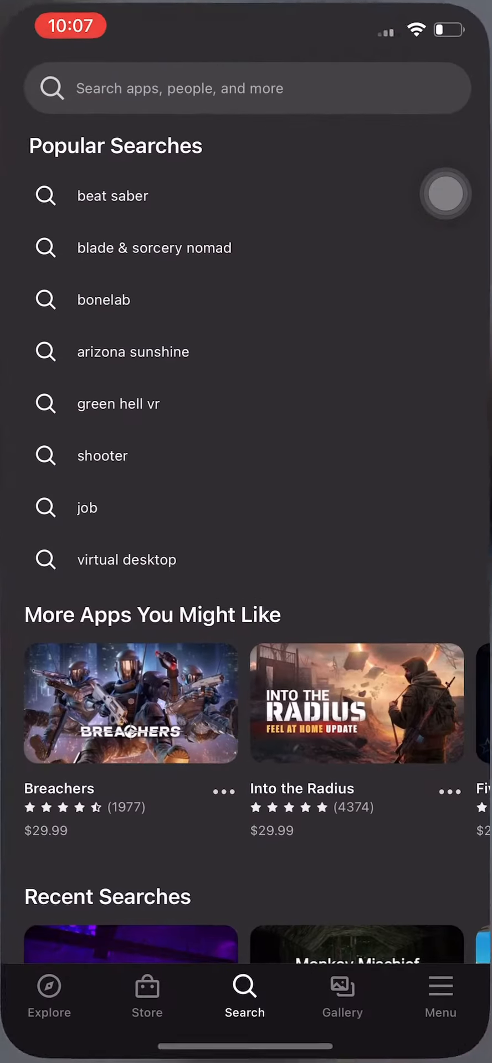
{"action": "left_click", "coordinate": [48, 997]}
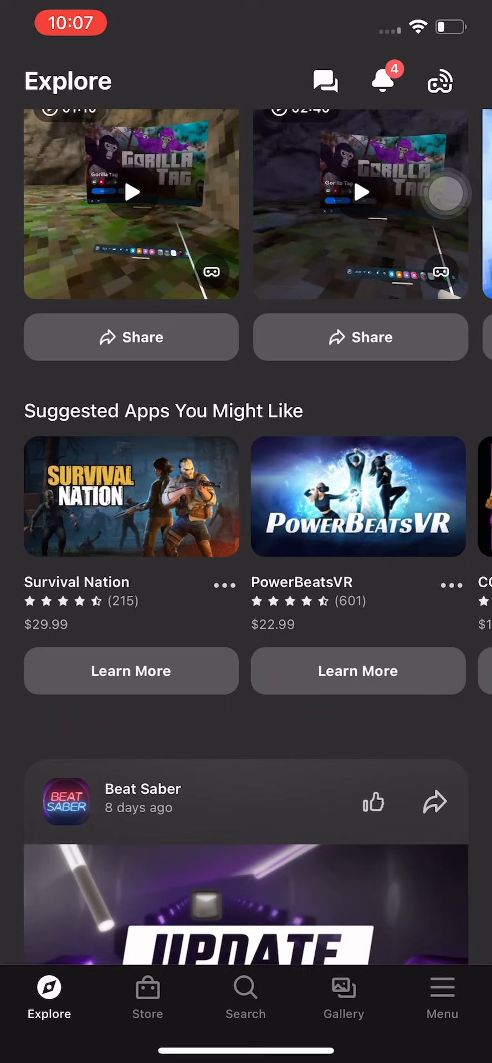
{"action": "left_click", "coordinate": [245, 997]}
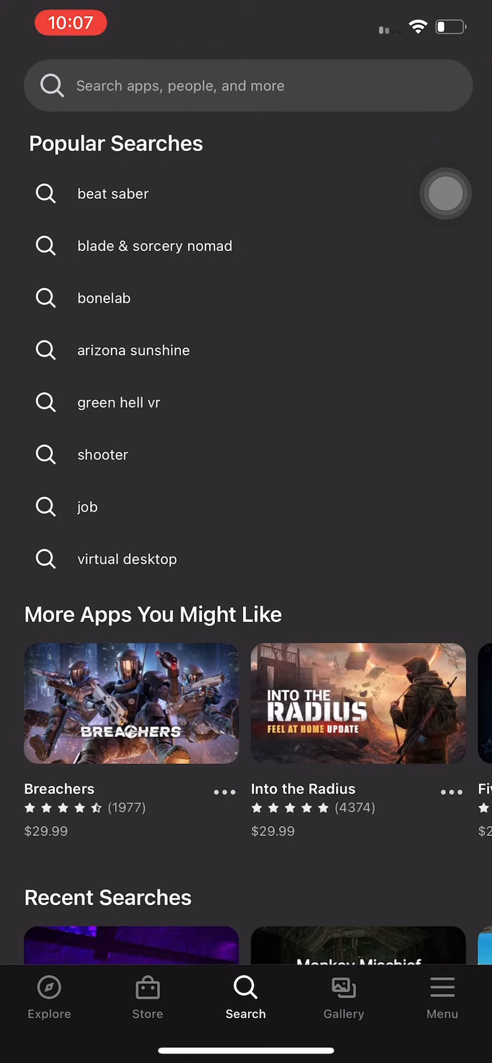
Step: Enter 'gorilla runners' in the Meta Quest search field without submitting it
{"action": "left_click", "coordinate": [243, 85]}
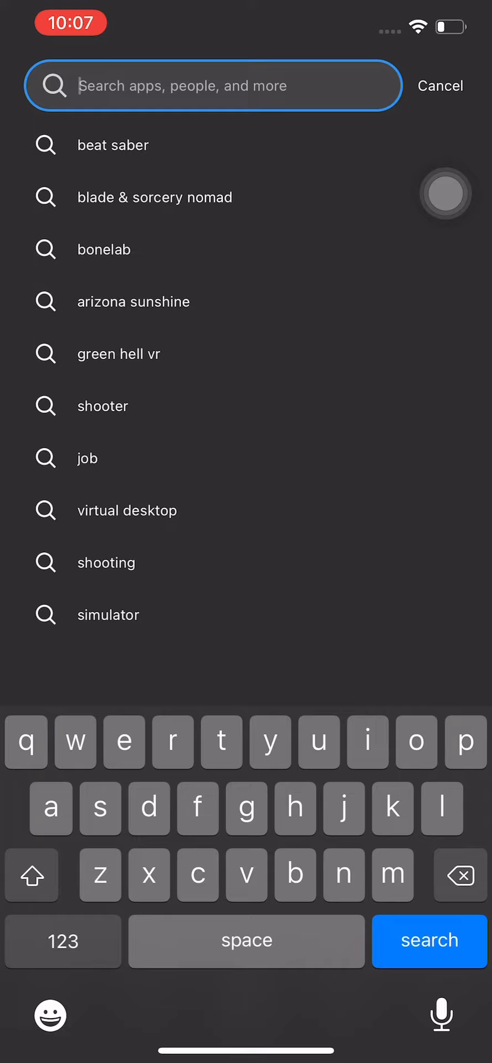
{"action": "type", "text": "got"}
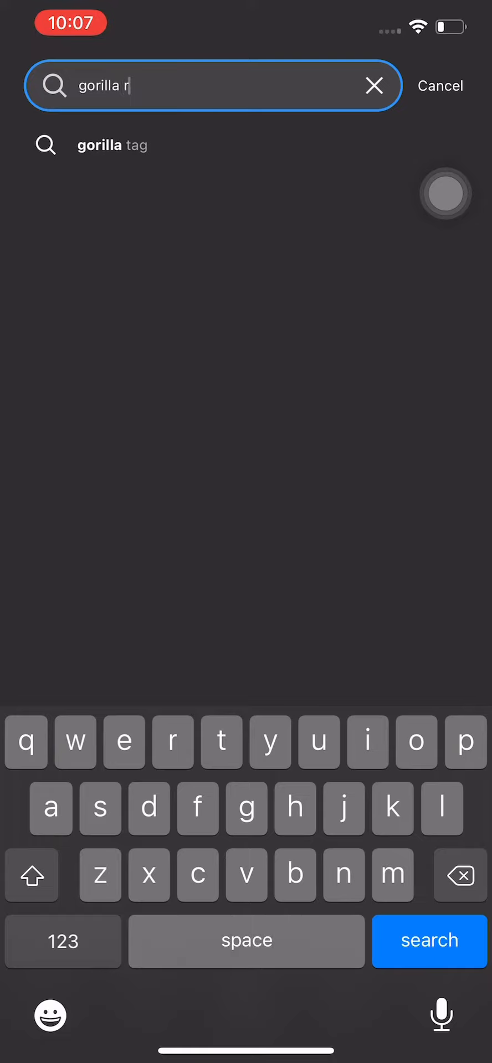
{"action": "type", "text": "unners"}
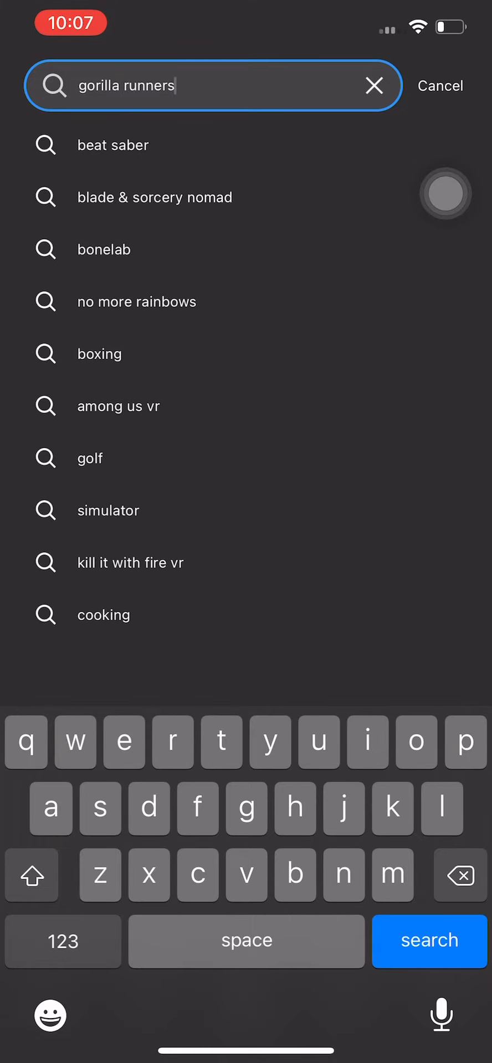
Step: Go to the Gorilla Runners result and accept the Available Through App Lab notice
{"action": "left_click", "coordinate": [428, 941]}
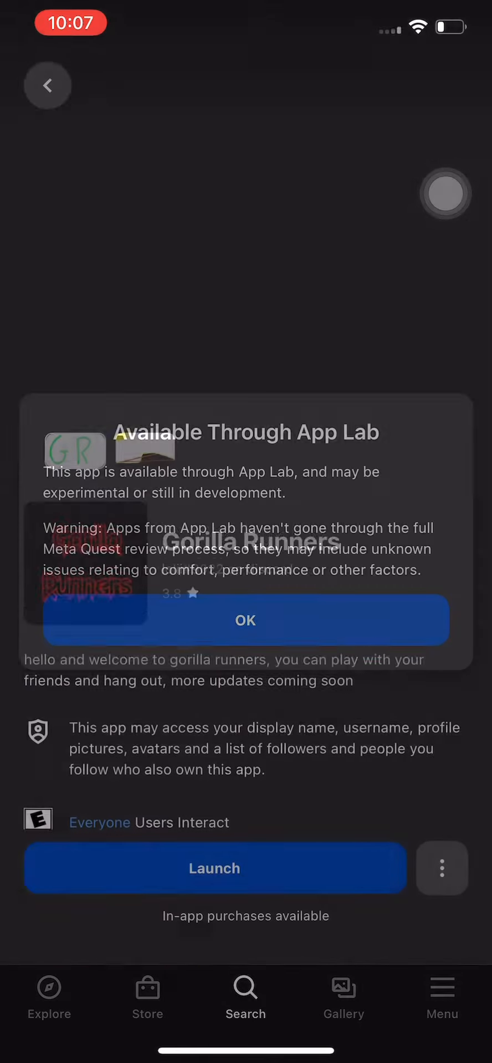
{"action": "left_click", "coordinate": [245, 620]}
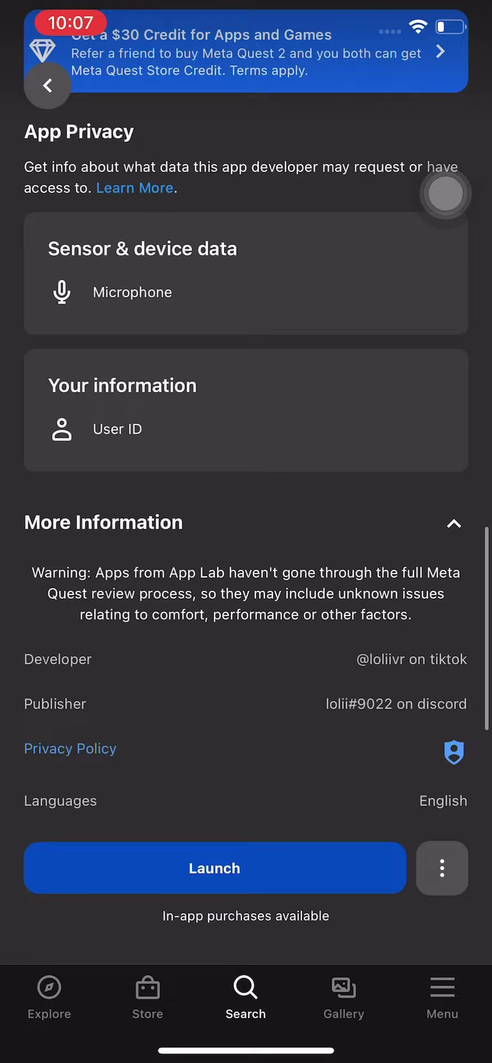
Step: Expand More Information for Gorilla Runners and show Version 1.2.0 notes on the Omny X Galaxy channel
{"action": "scroll", "scroll_direction": "down", "scroll_amount": 3}
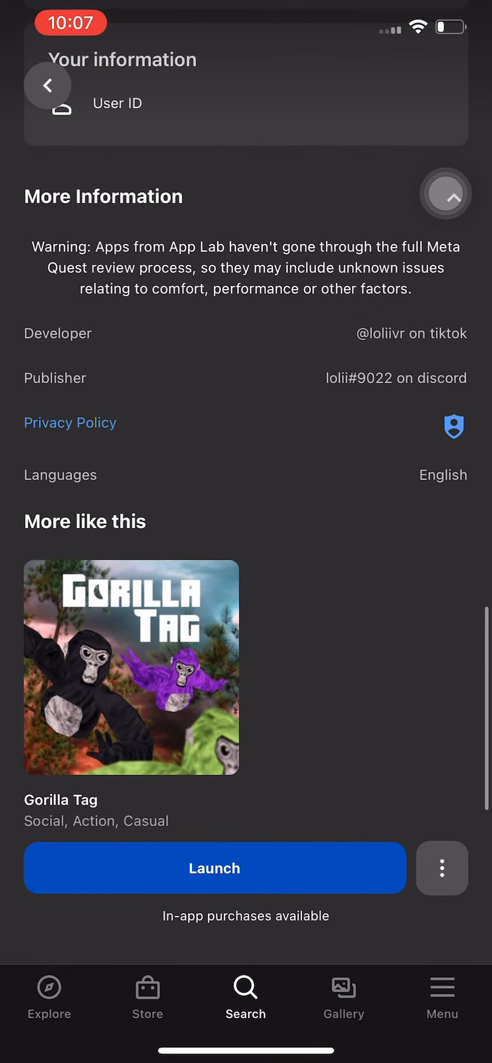
{"action": "left_click", "coordinate": [446, 196]}
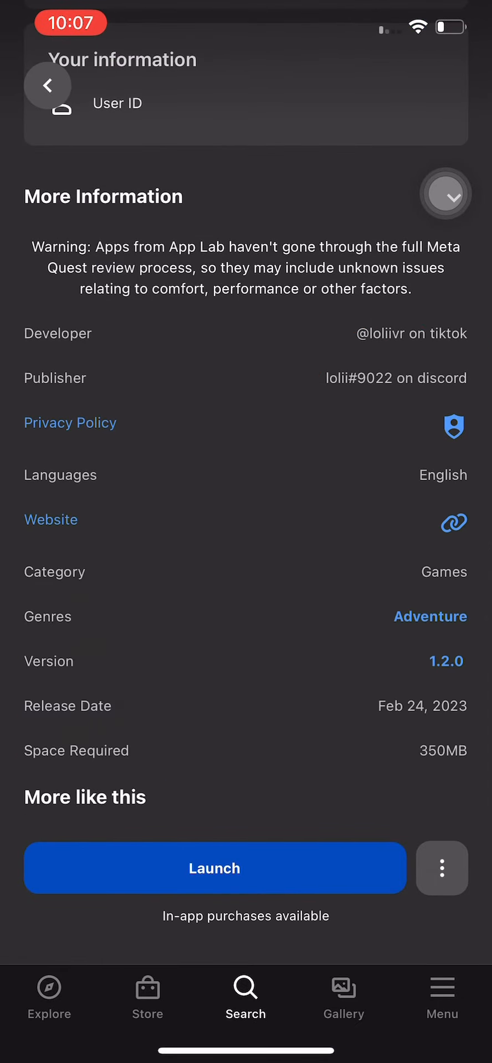
{"action": "scroll", "scroll_direction": "down", "scroll_amount": 3}
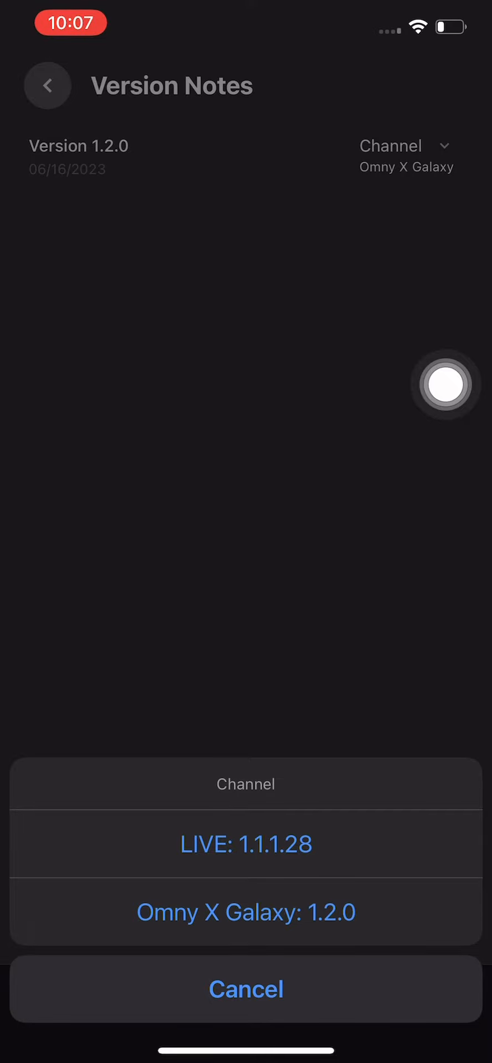
{"action": "left_click", "coordinate": [246, 989]}
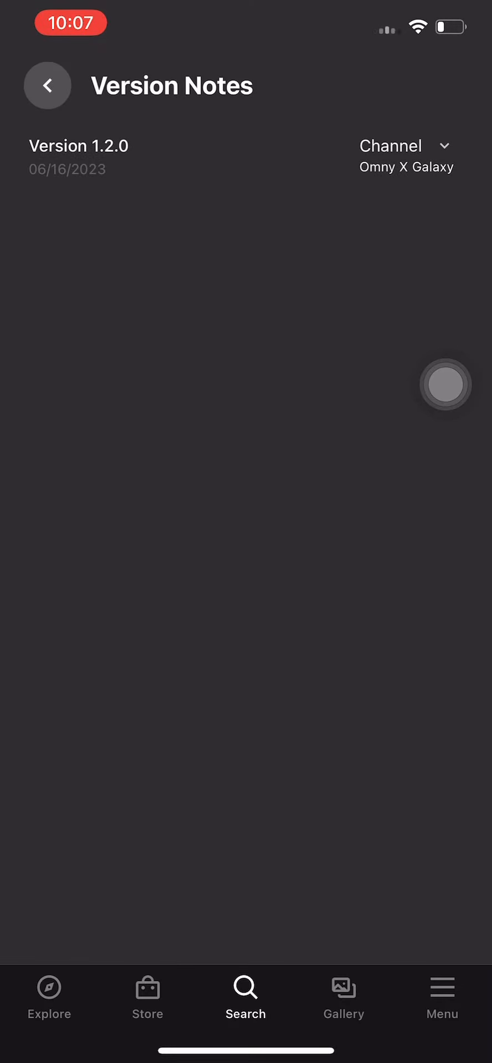